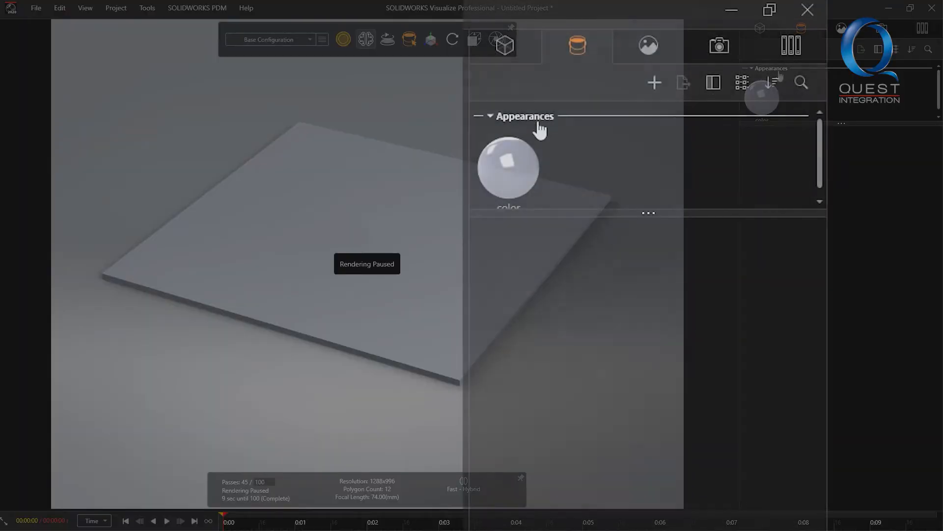
# Step: Create a new blank appearance from the Appearances + menu
pyautogui.click(654, 83)
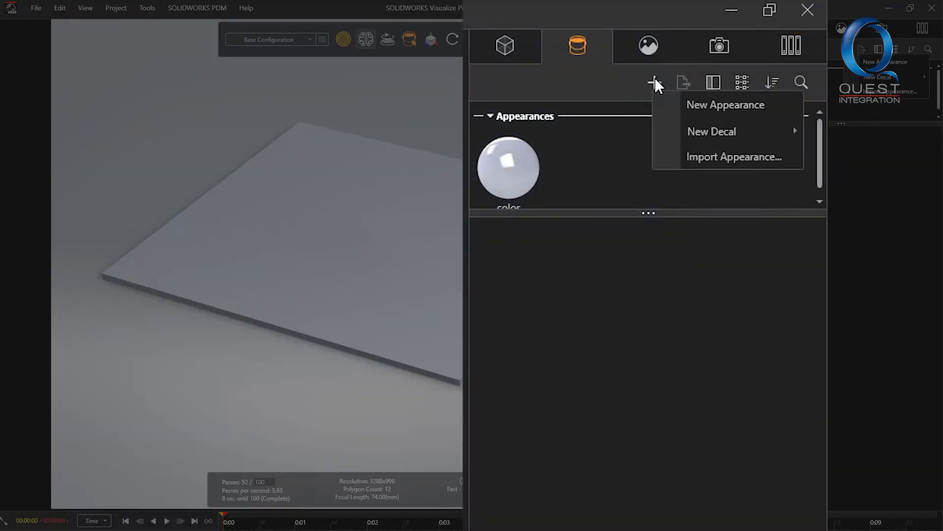
pyautogui.click(725, 104)
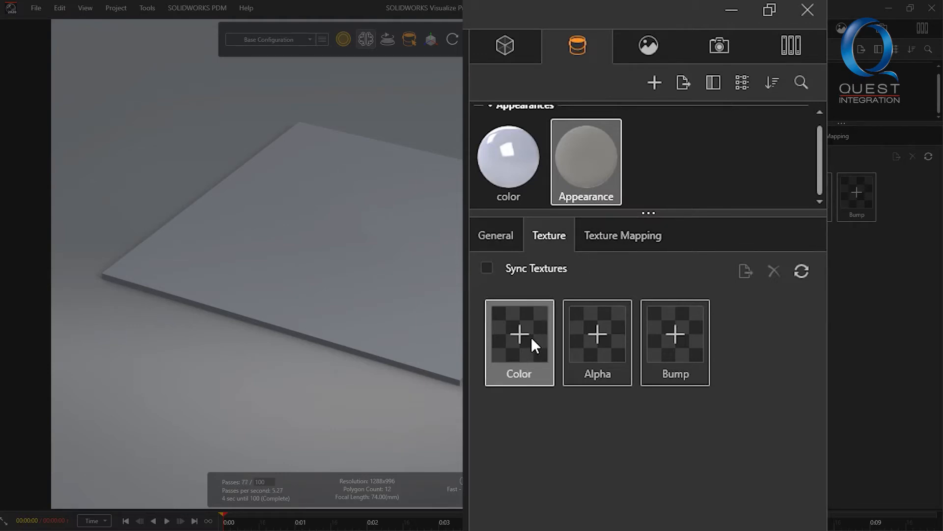
# Step: Import Texture.jpg from the Desktop as the appearance's colour texture
pyautogui.click(519, 335)
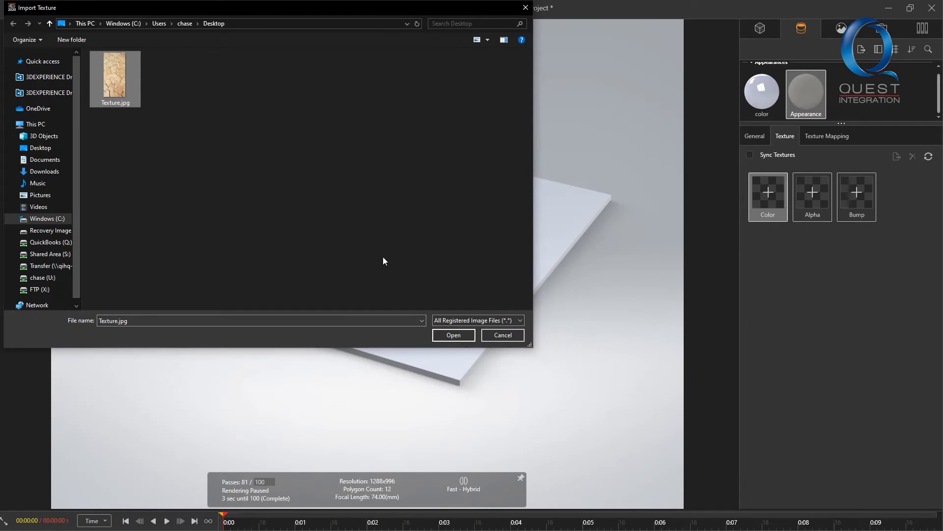
pyautogui.click(453, 336)
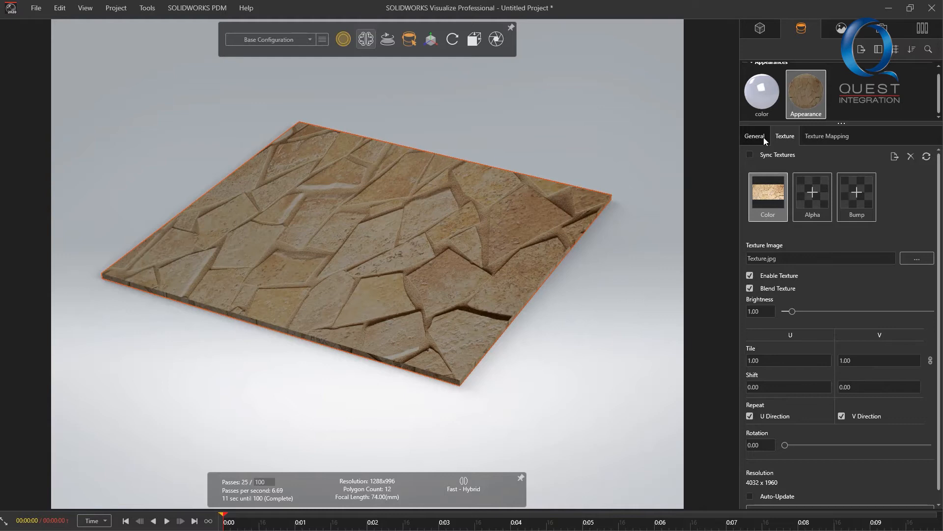
pyautogui.click(827, 136)
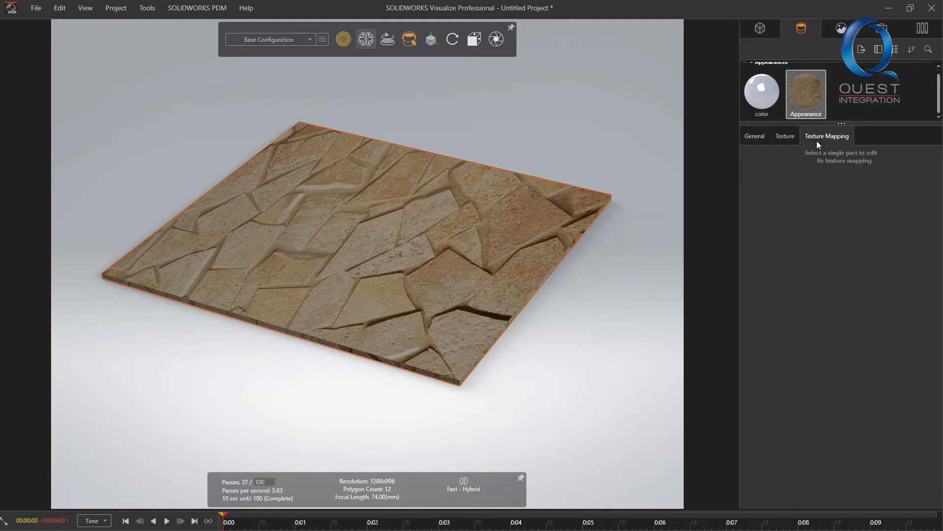
pyautogui.click(785, 135)
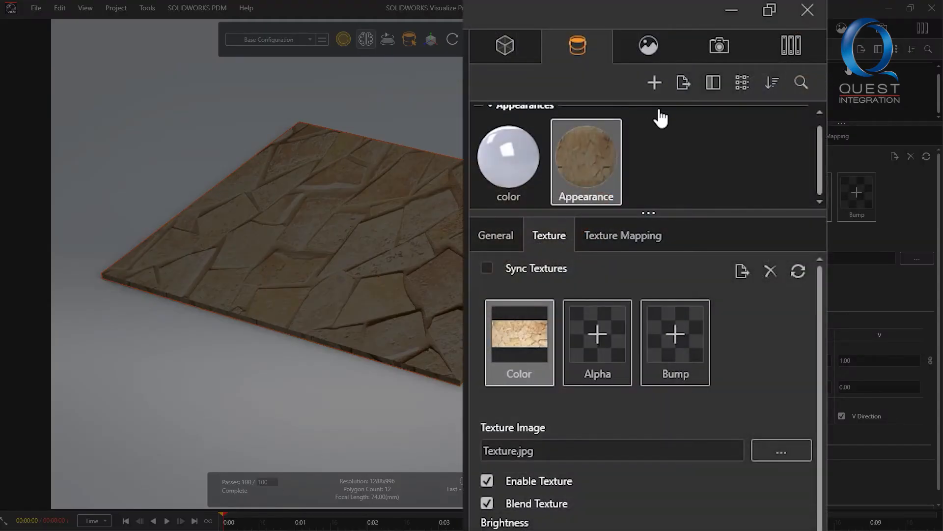
pyautogui.click(683, 82)
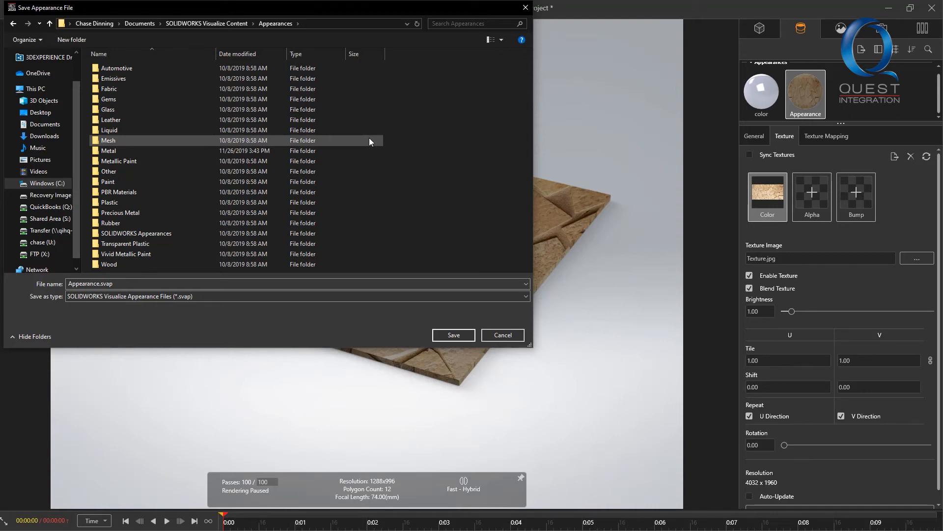
# Step: Create a Custom Appearances folder in the library and save the appearance there as Mosaic
pyautogui.rightClick(370, 141)
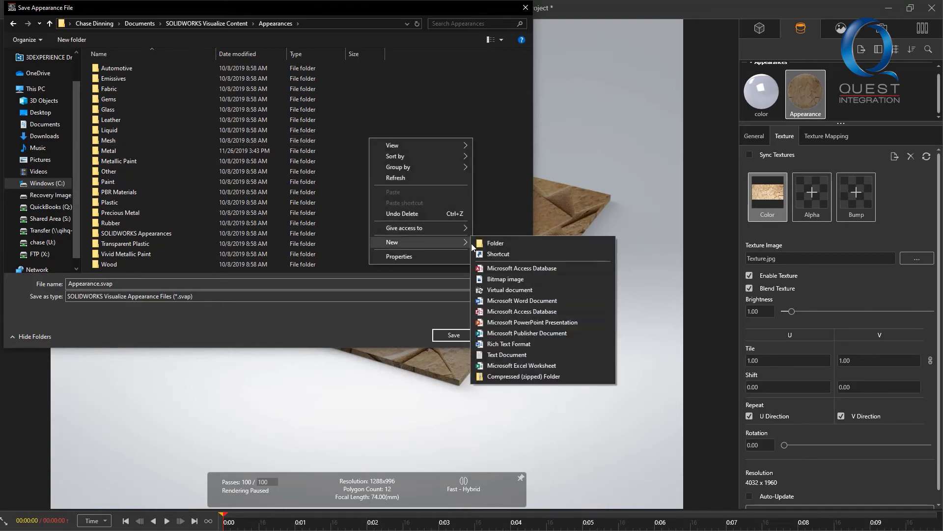
pyautogui.click(495, 243)
pyautogui.write('Custom Appearances')
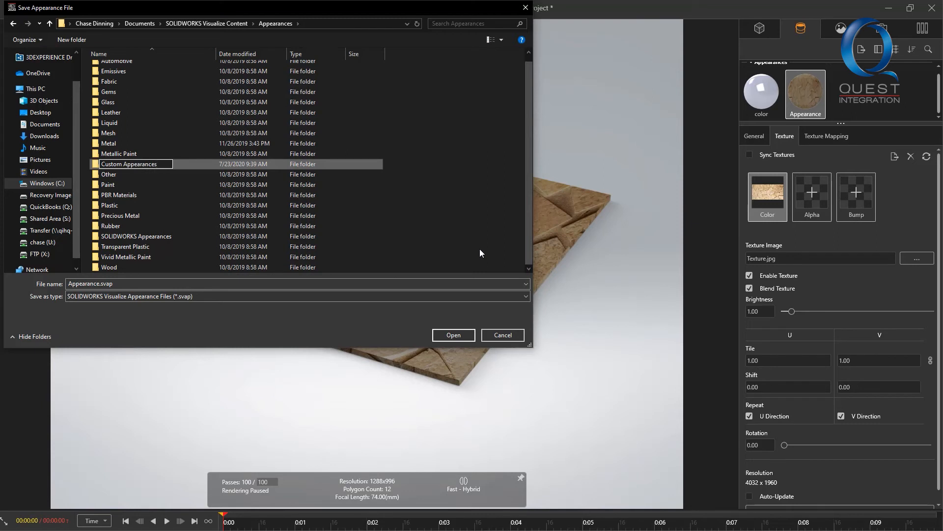
pyautogui.doubleClick(130, 164)
pyautogui.write('Mosaic')
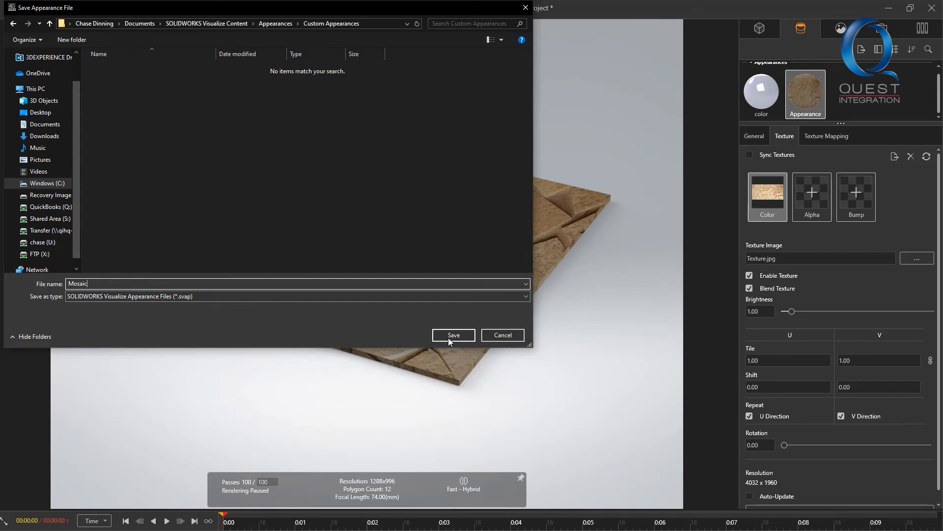
pyautogui.click(453, 335)
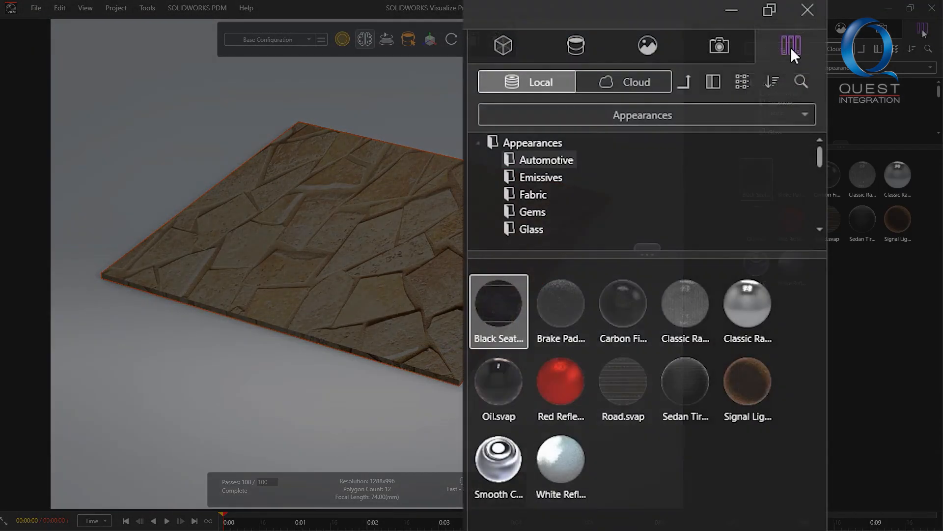